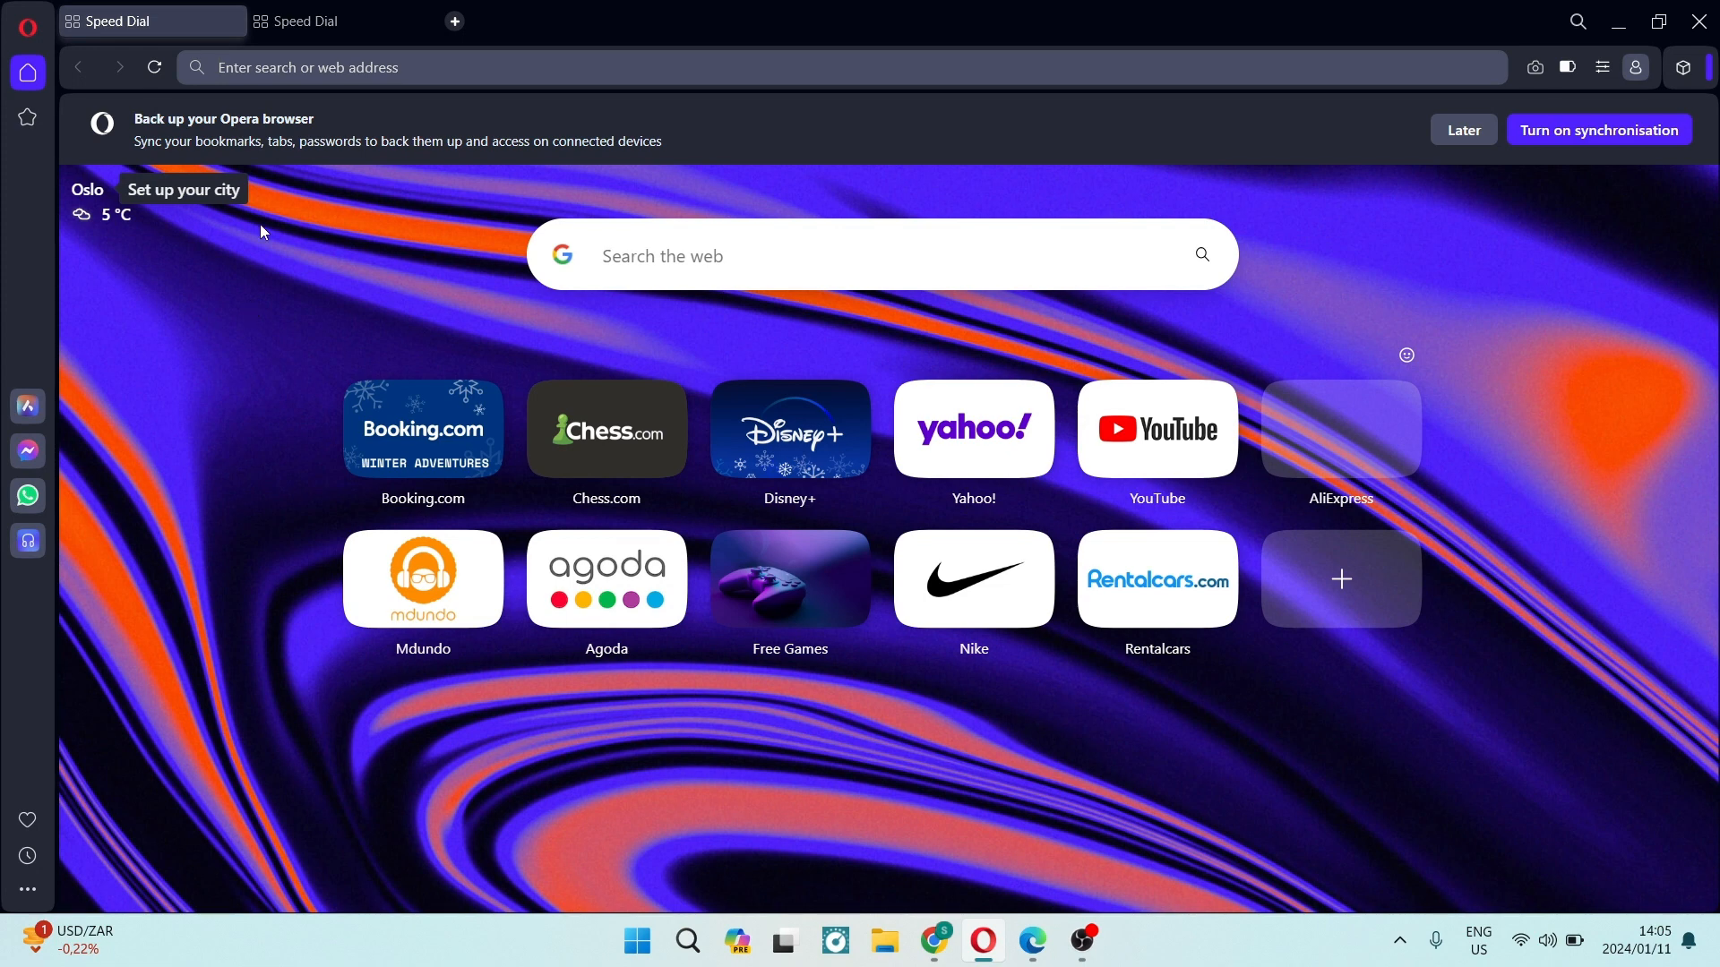
pyautogui.moveTo(262, 236)
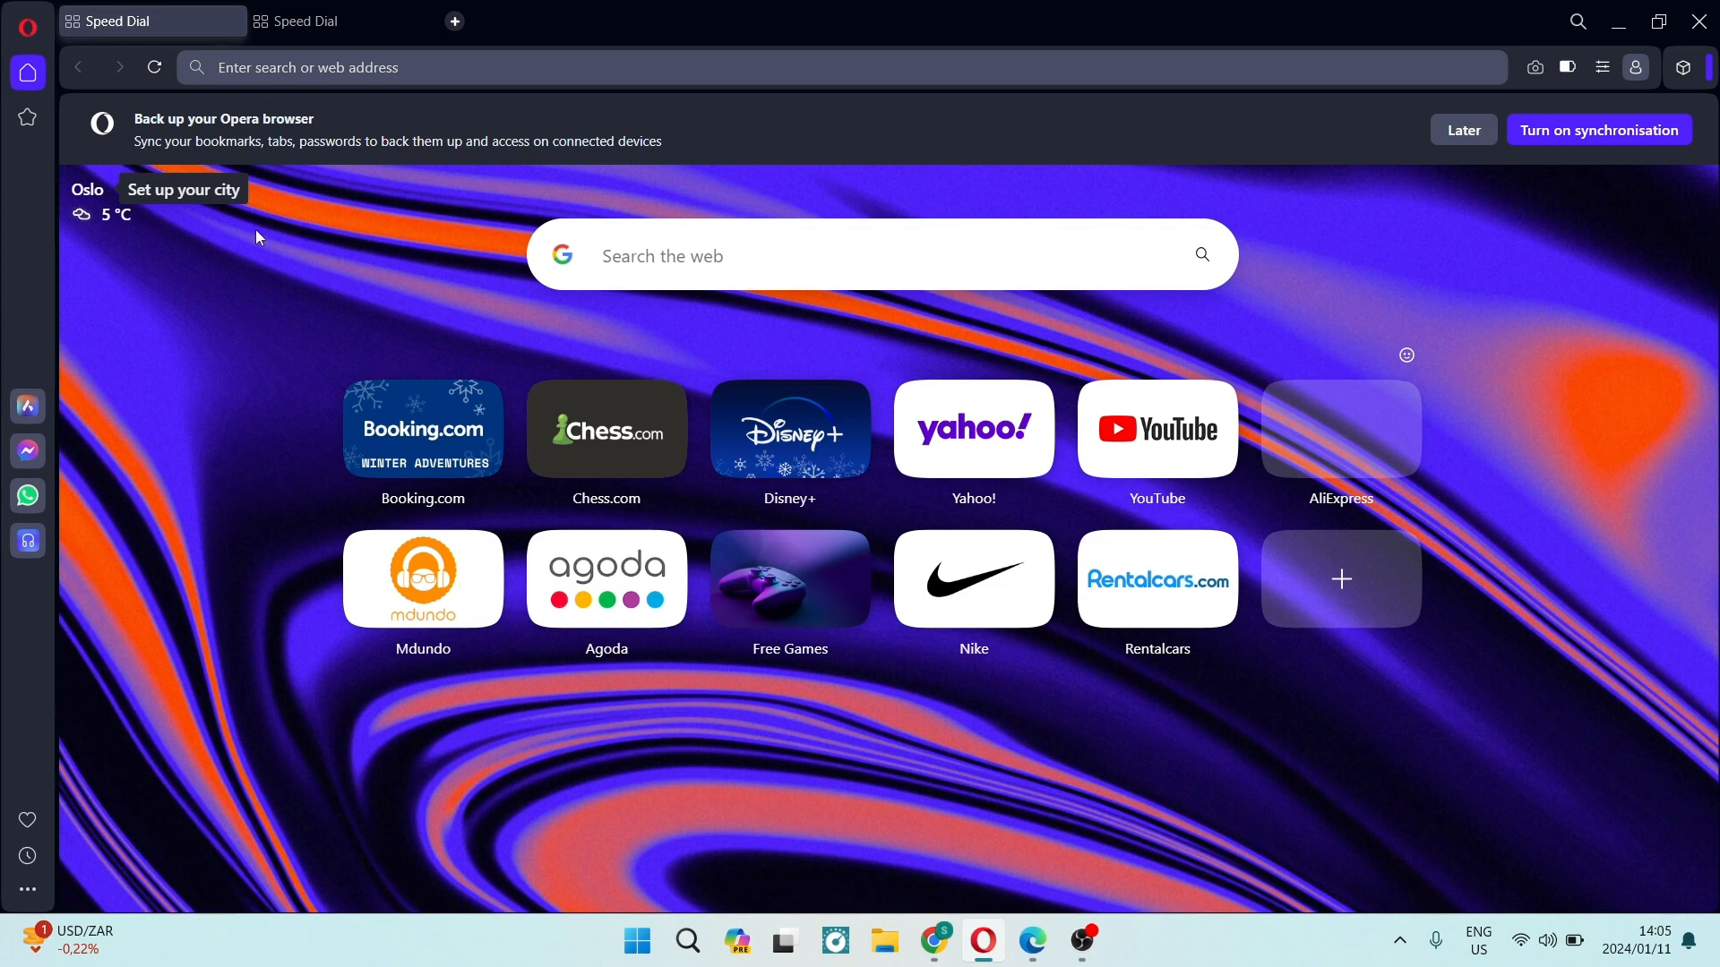
pyautogui.moveTo(398, 285)
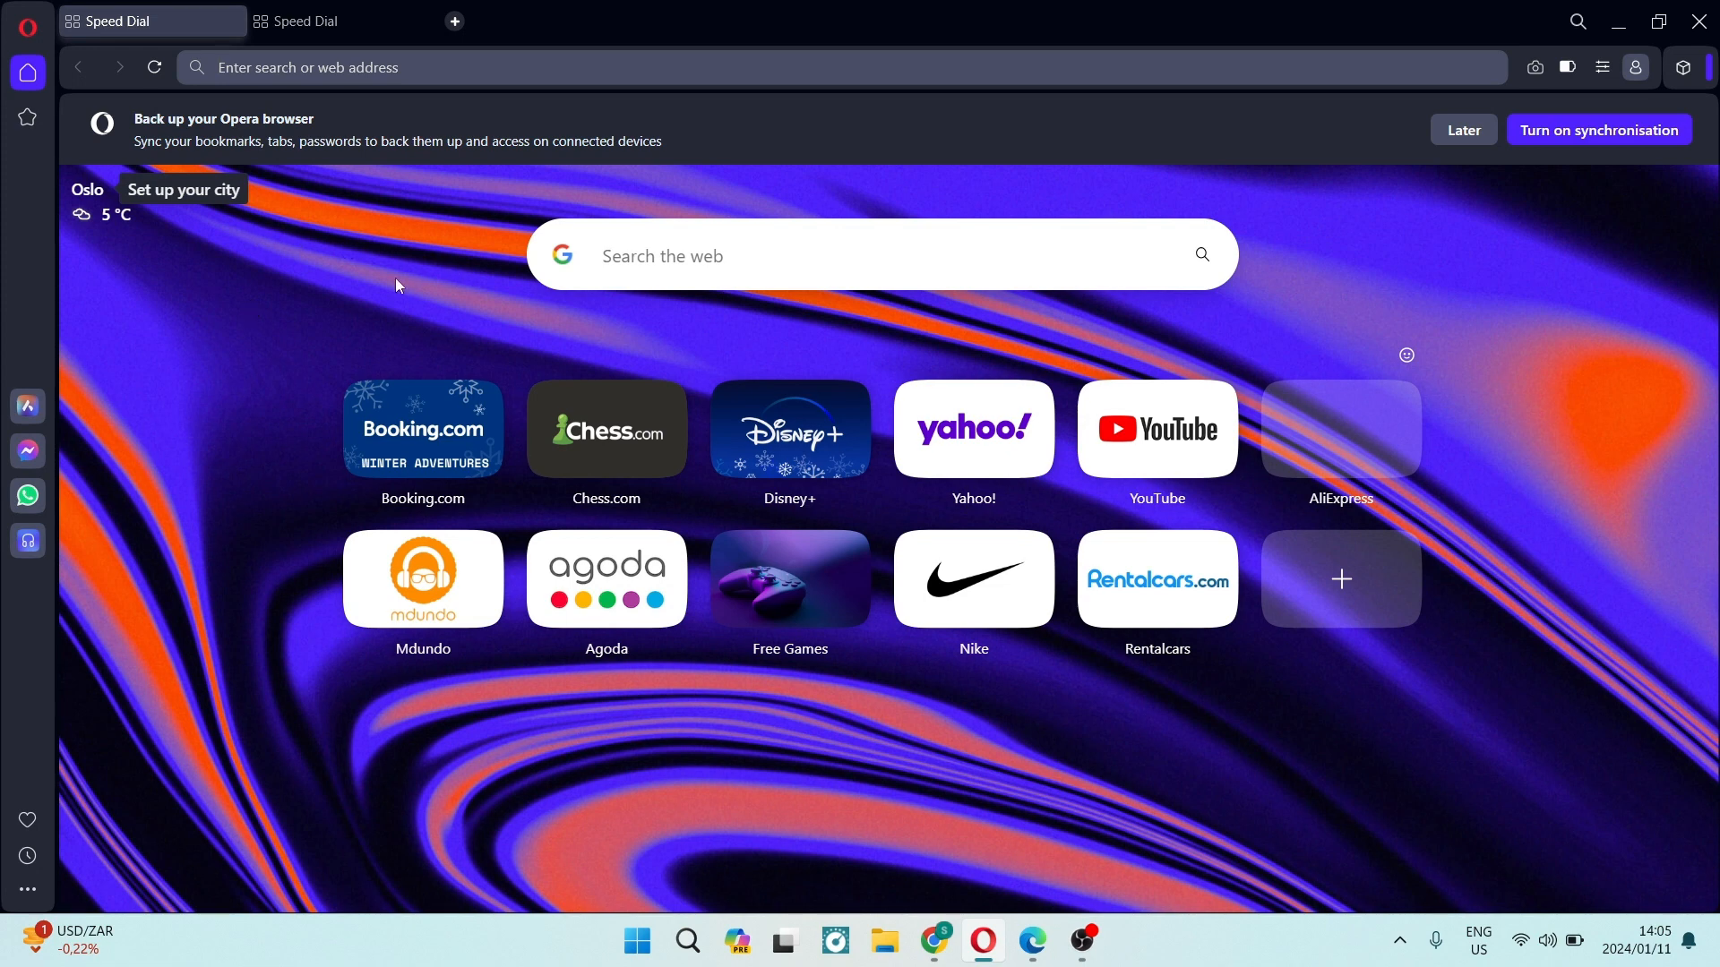
pyautogui.moveTo(883, 217)
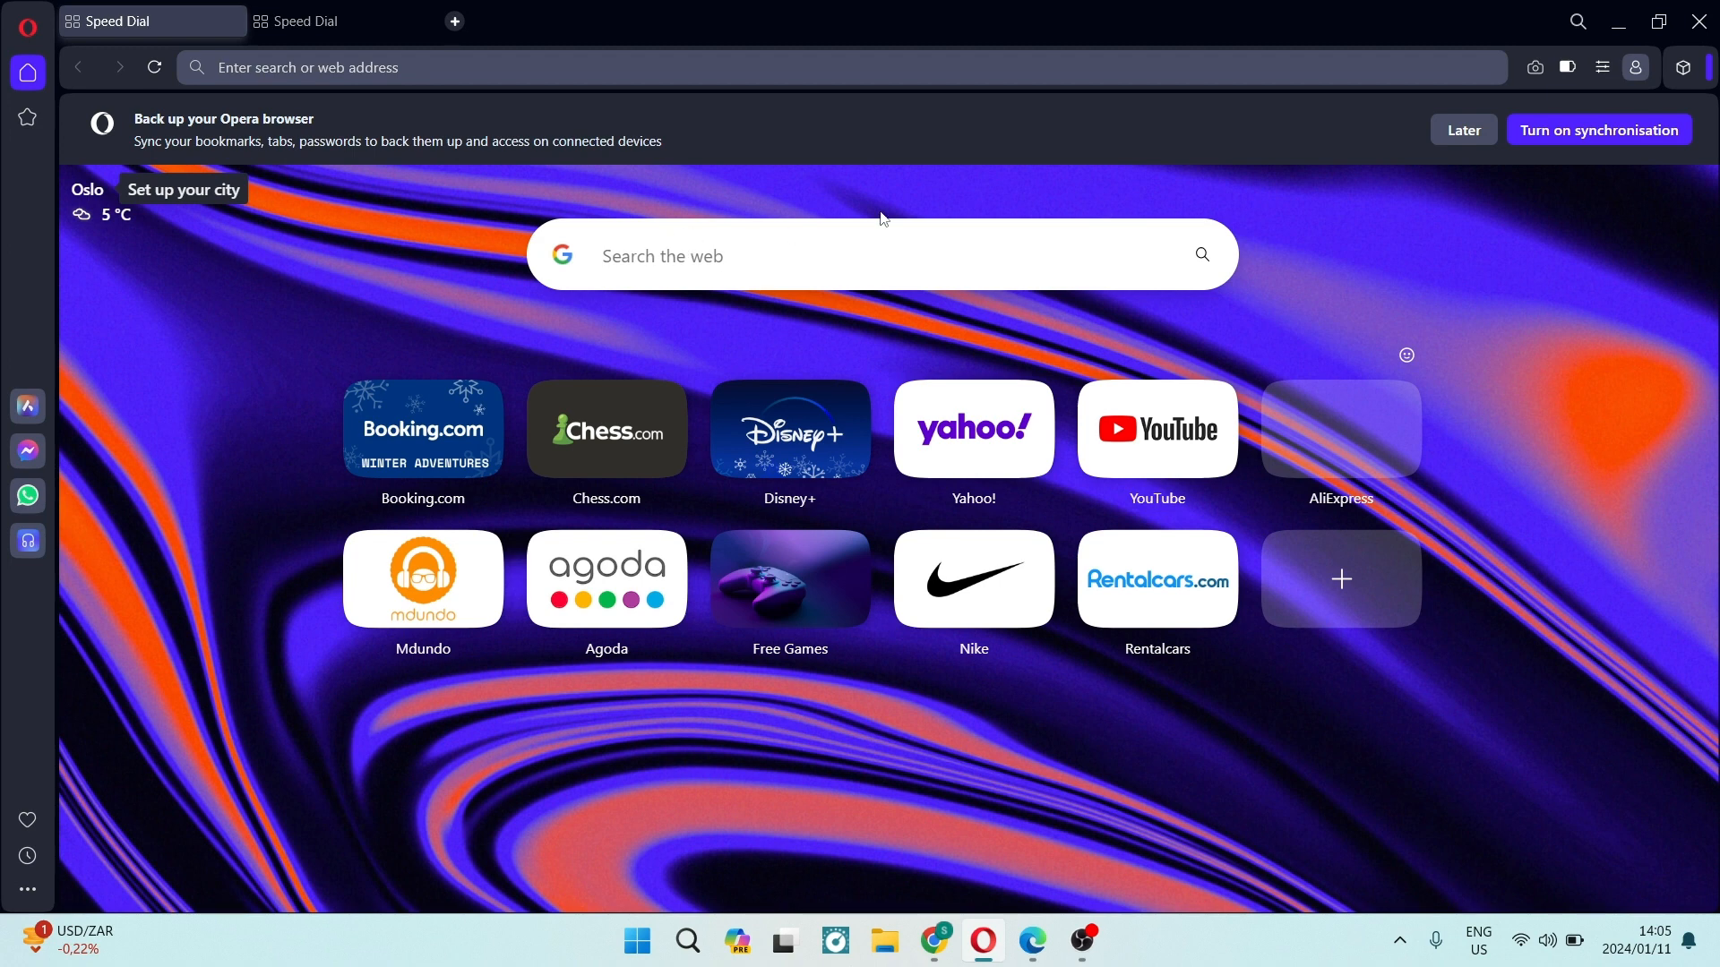
# - Search Google for 'idm extension not showing' from the Speed Dial search box
pyautogui.write('idm extension not showing')
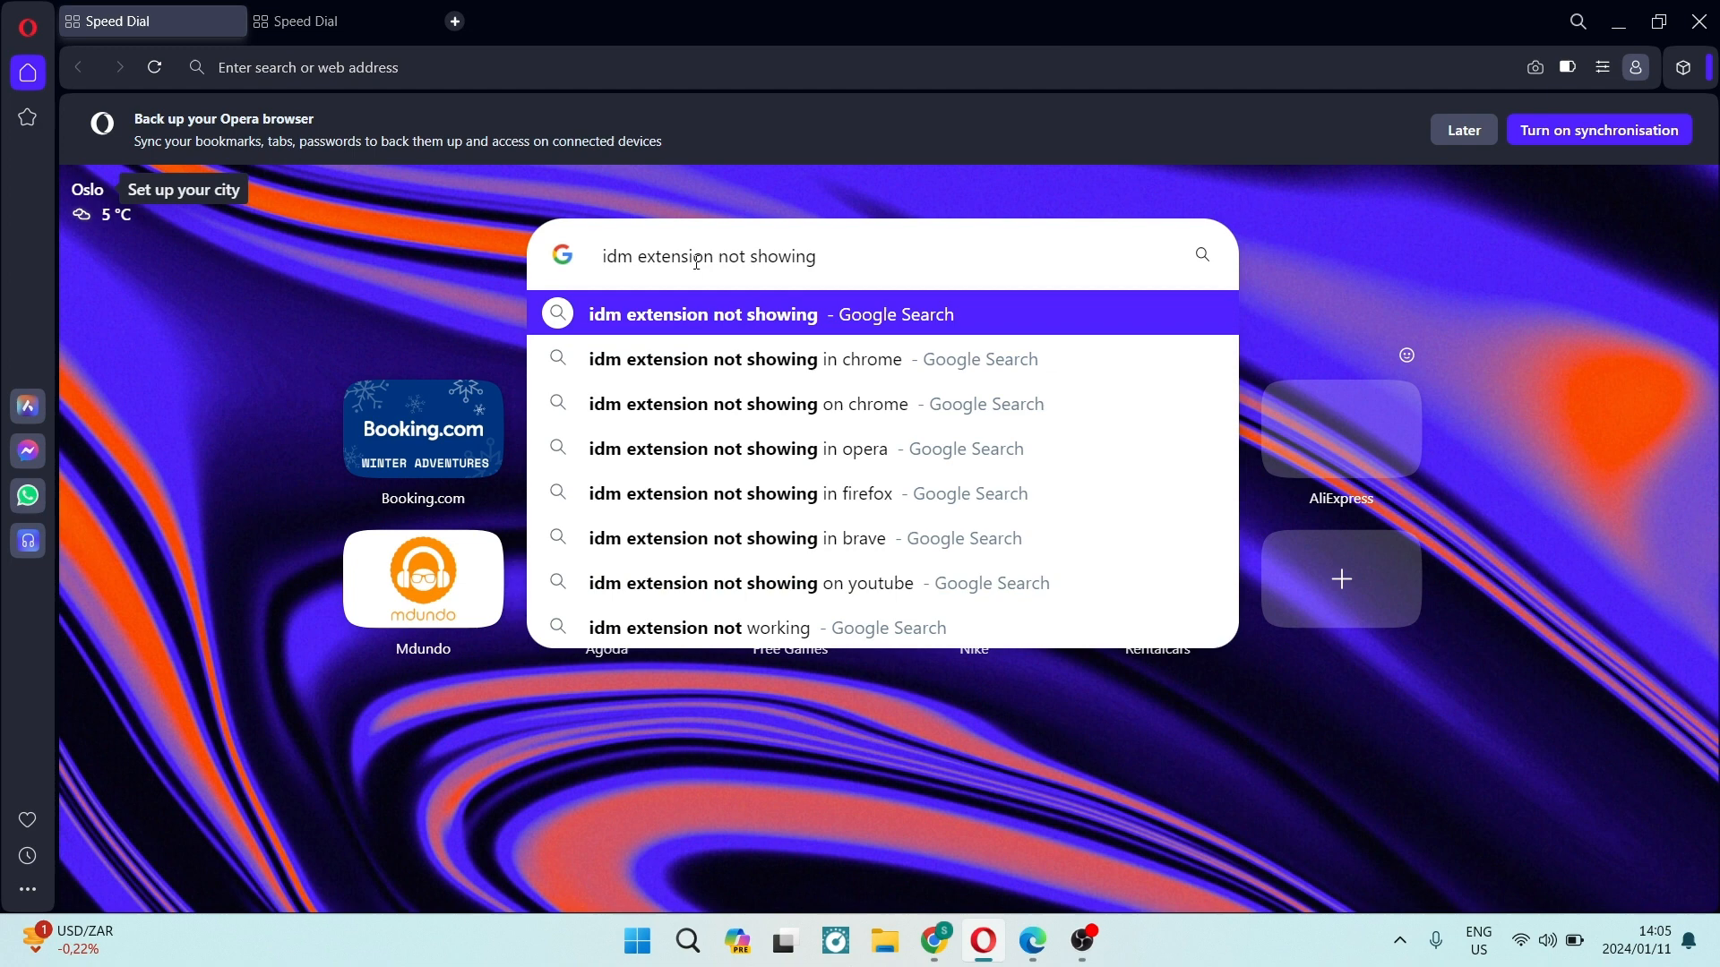
pyautogui.moveTo(754, 245)
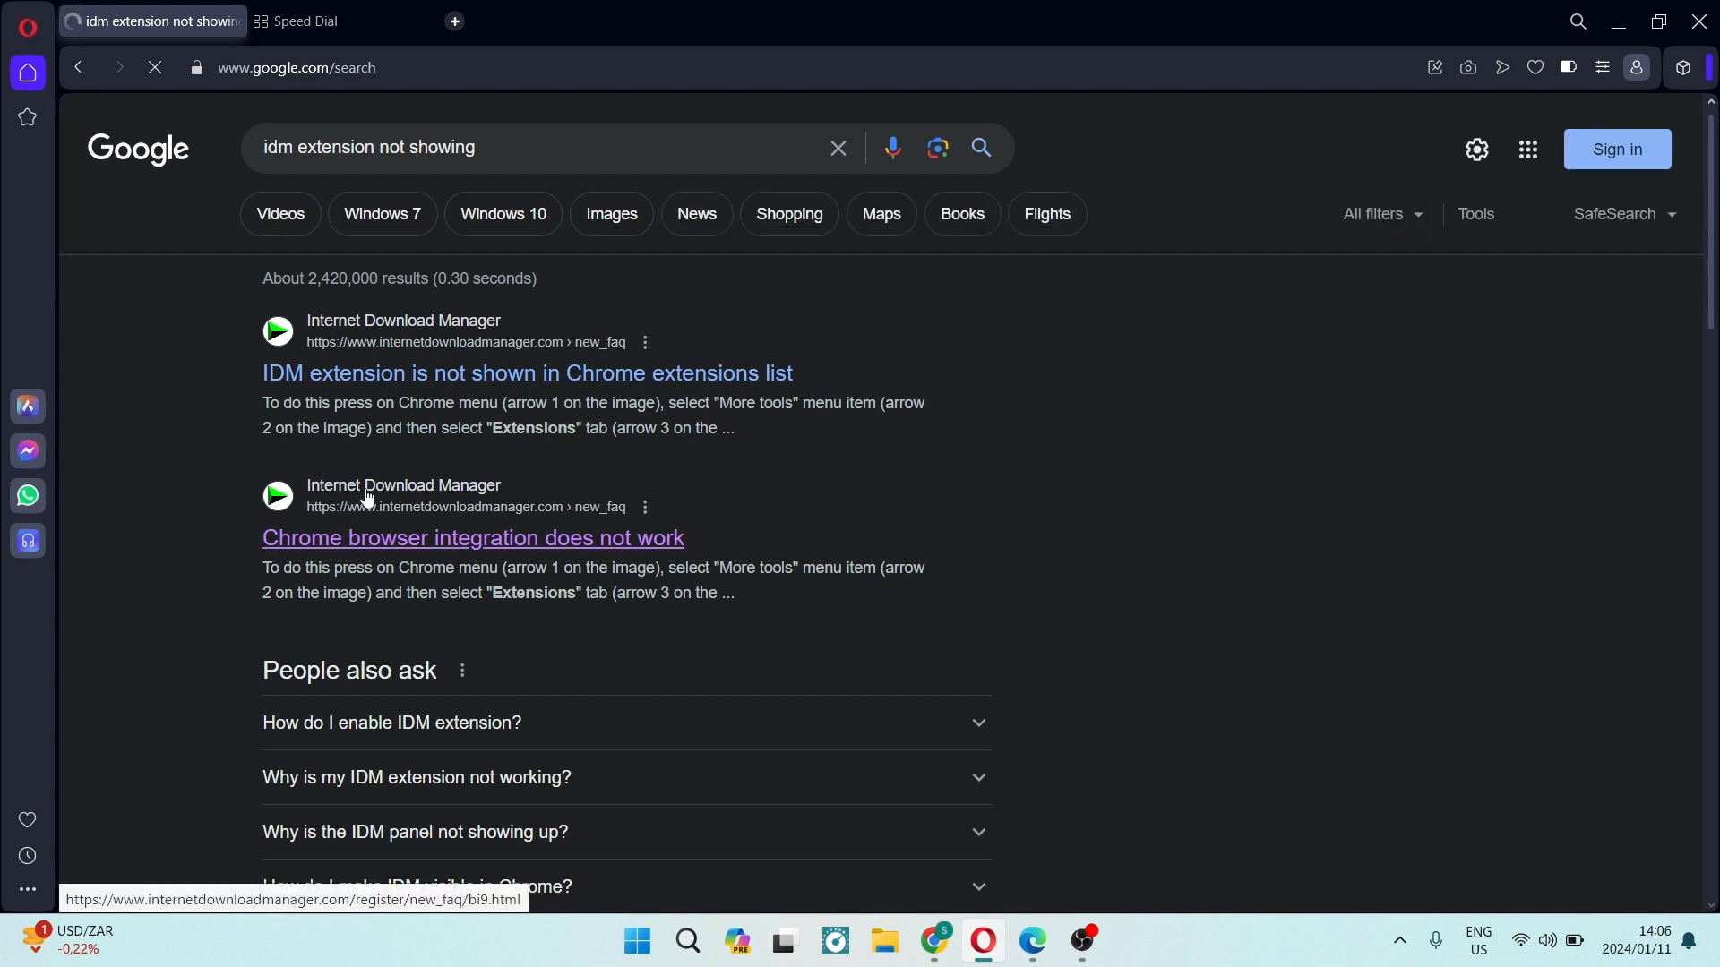
pyautogui.moveTo(491, 516)
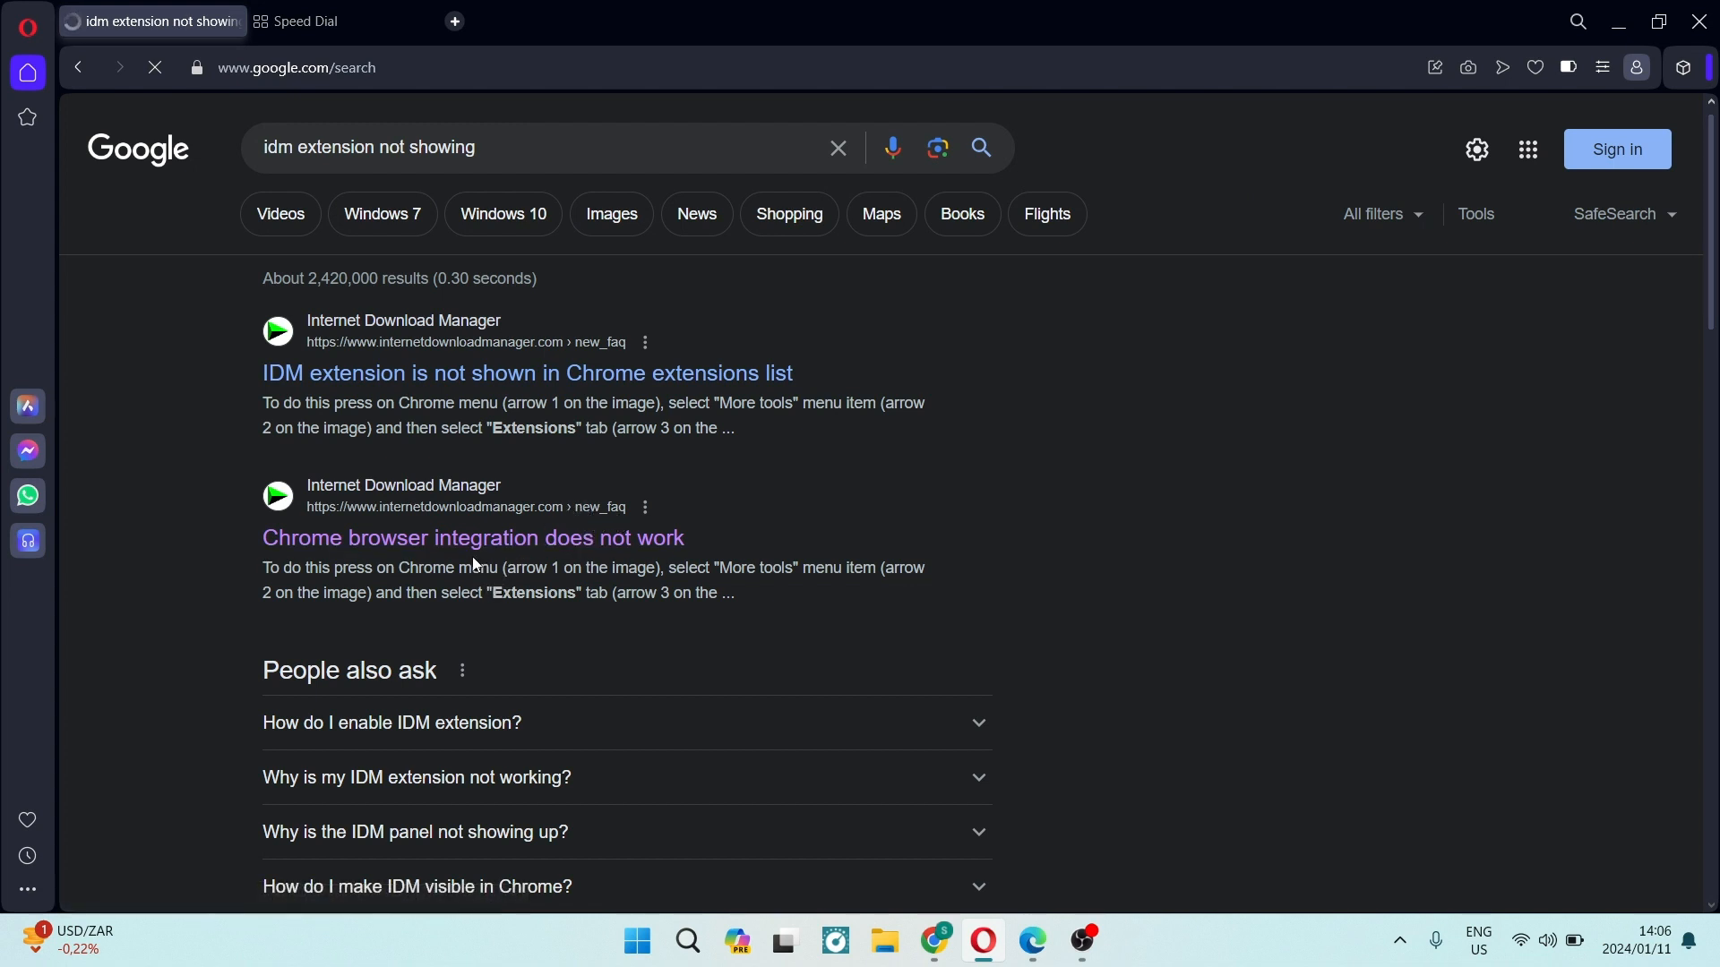
# - Open the internetdownloadmanager.com result 'Chrome browser integration does not work'
pyautogui.click(471, 537)
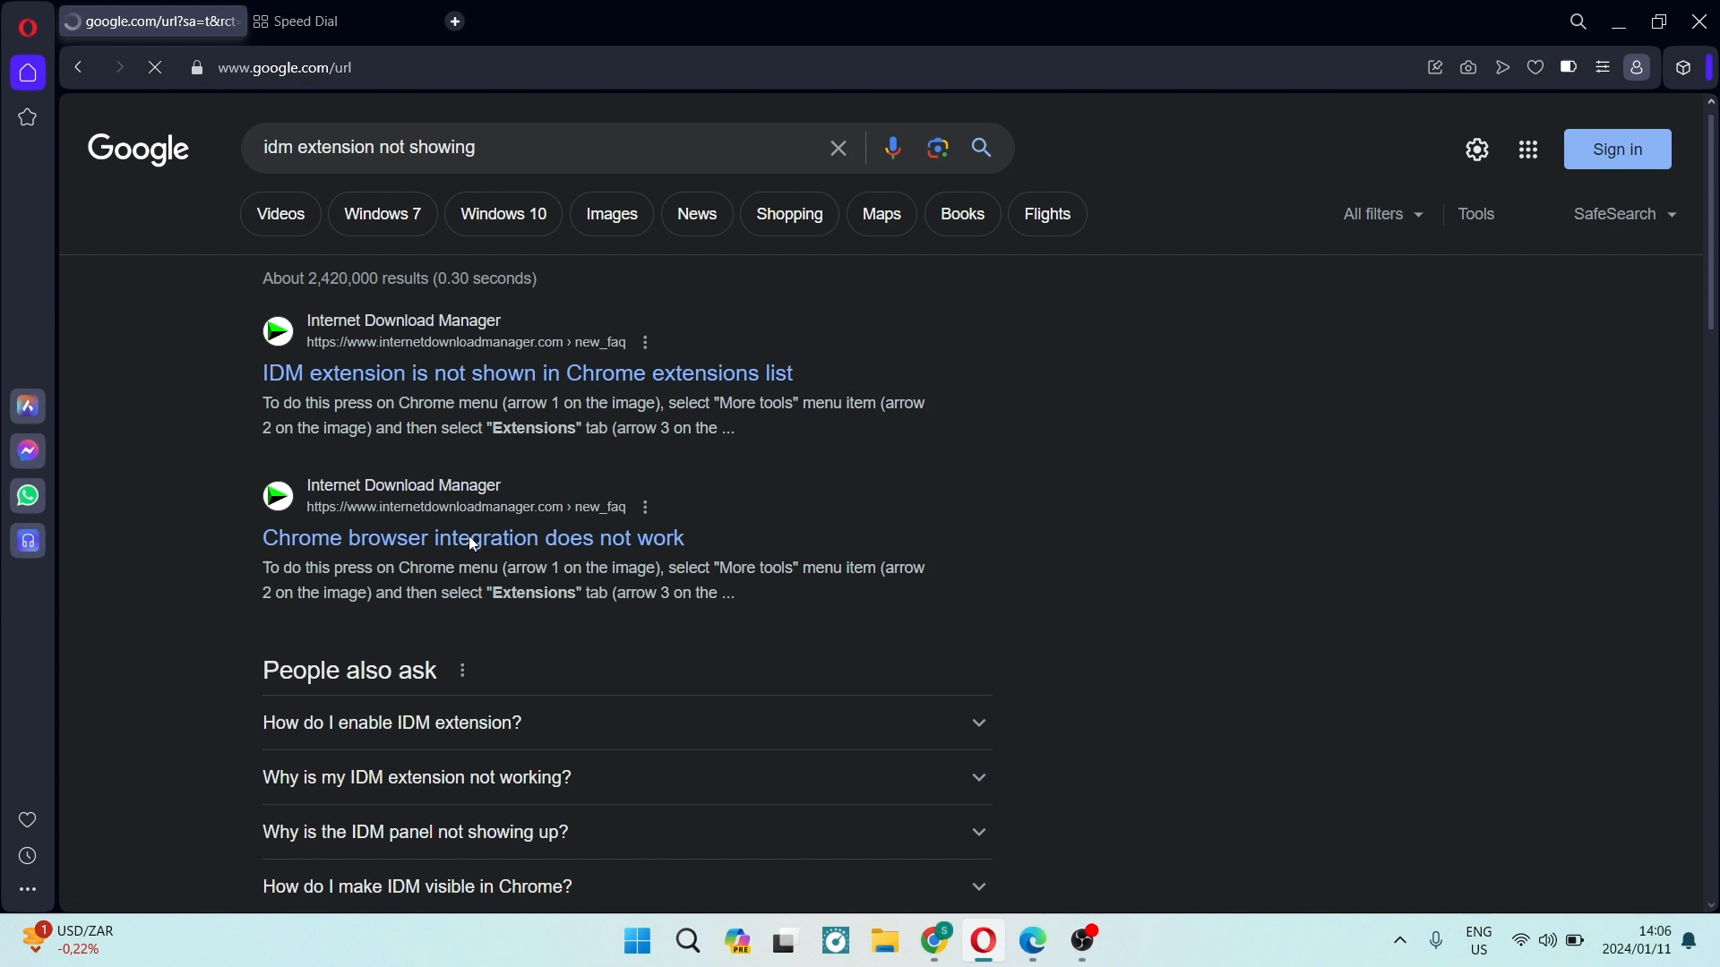
pyautogui.click(473, 537)
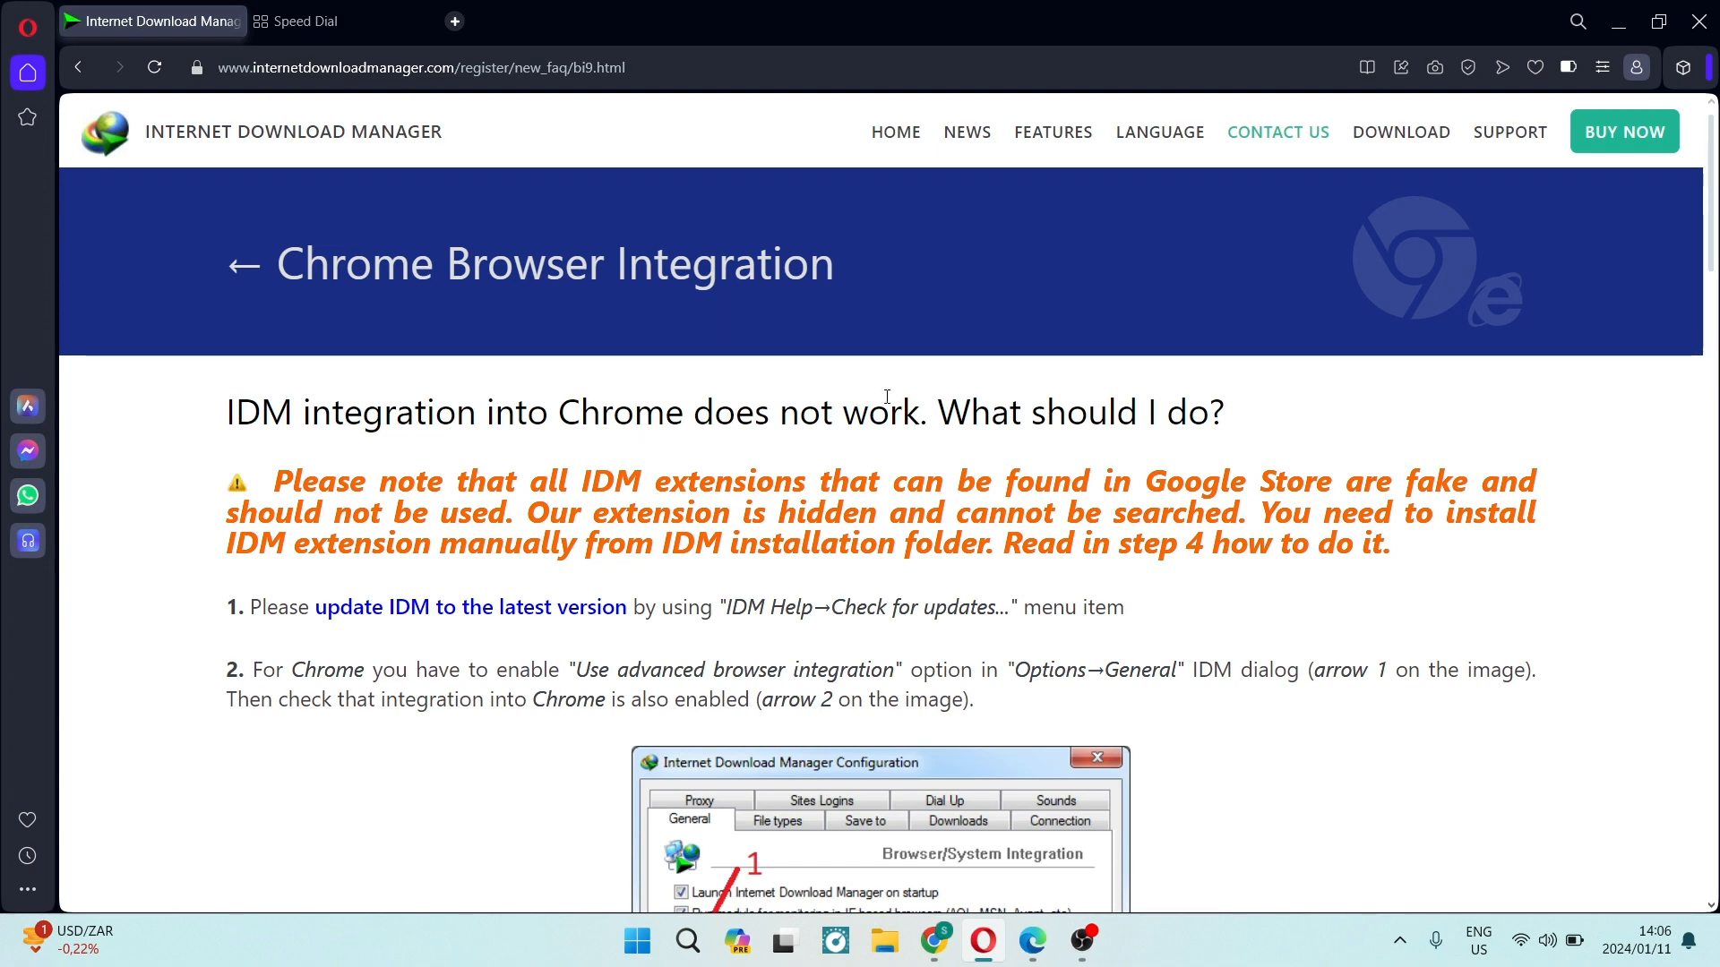
# - Read down the FAQ to step 4 and follow its idm-integration-module direct link to the Chrome Web Store
pyautogui.scroll(-3)
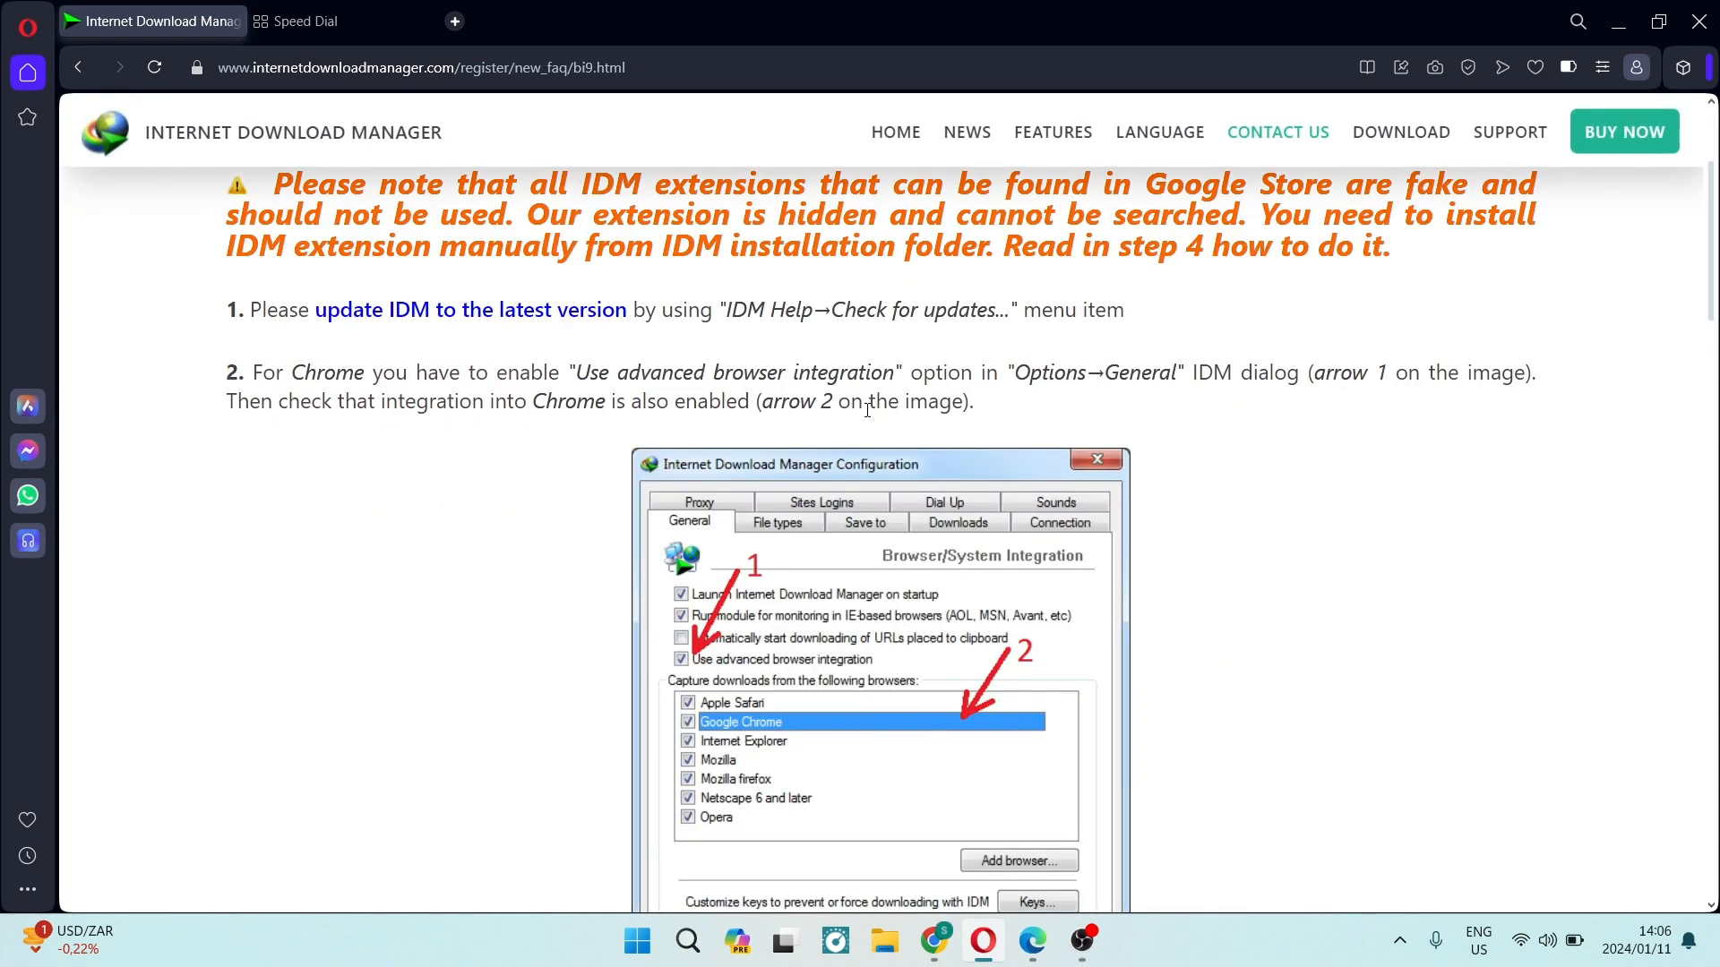
pyautogui.scroll(-3)
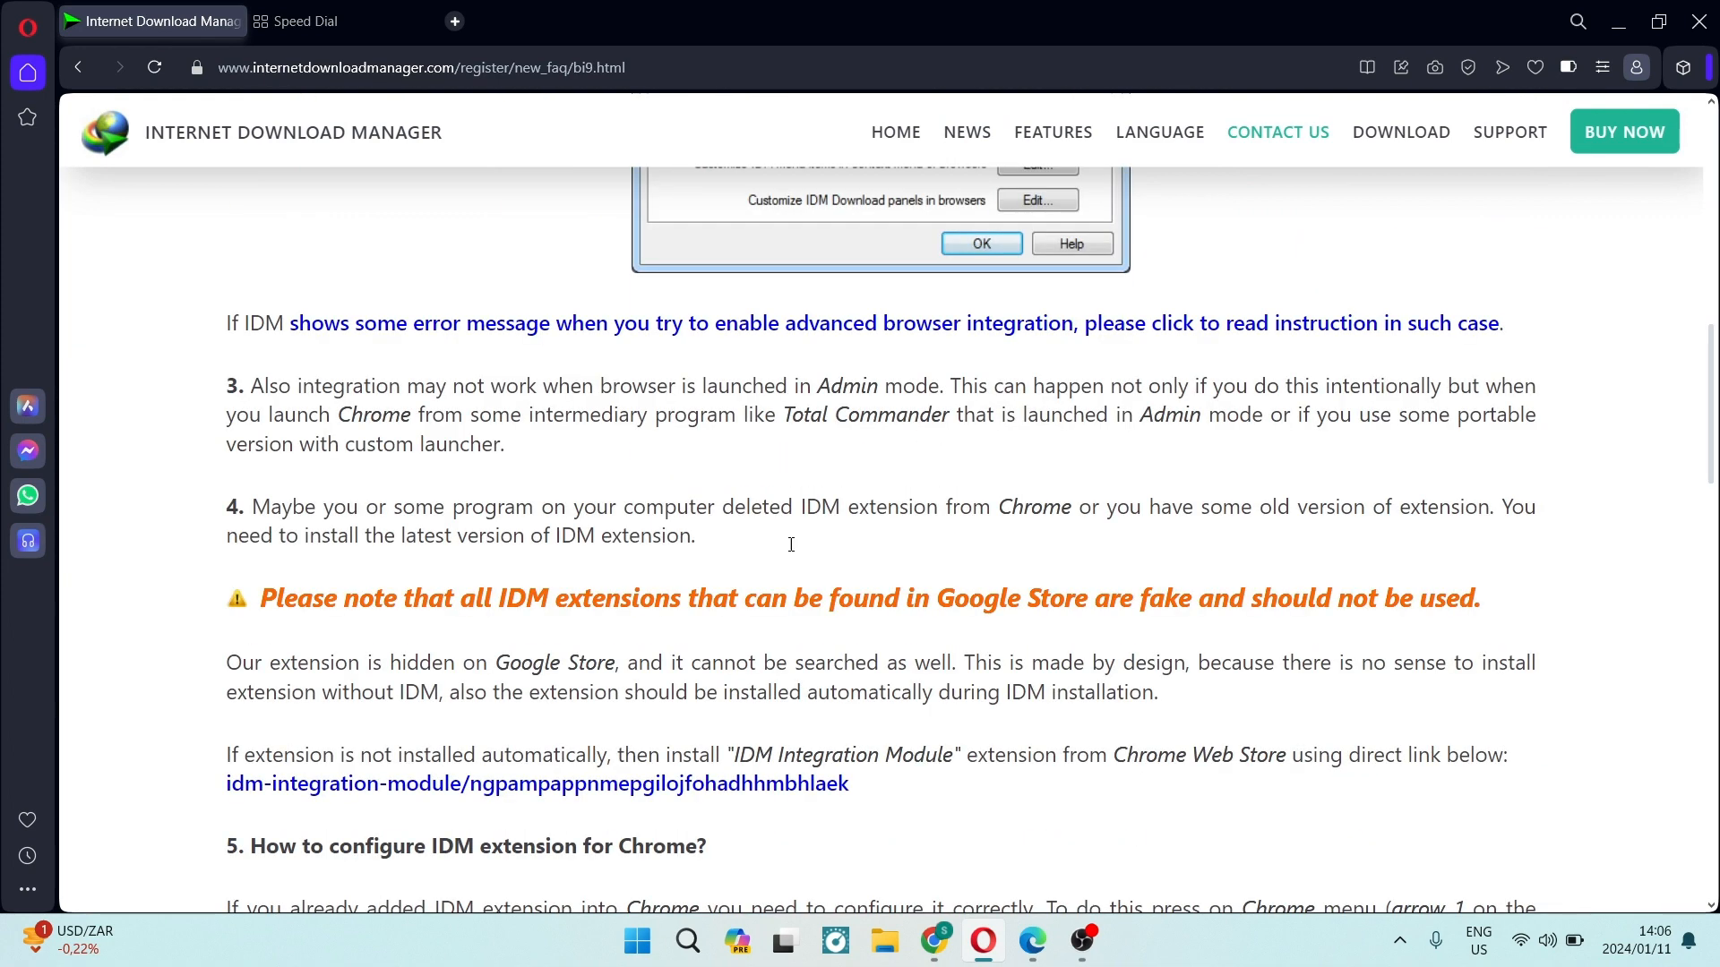
pyautogui.scroll(-3)
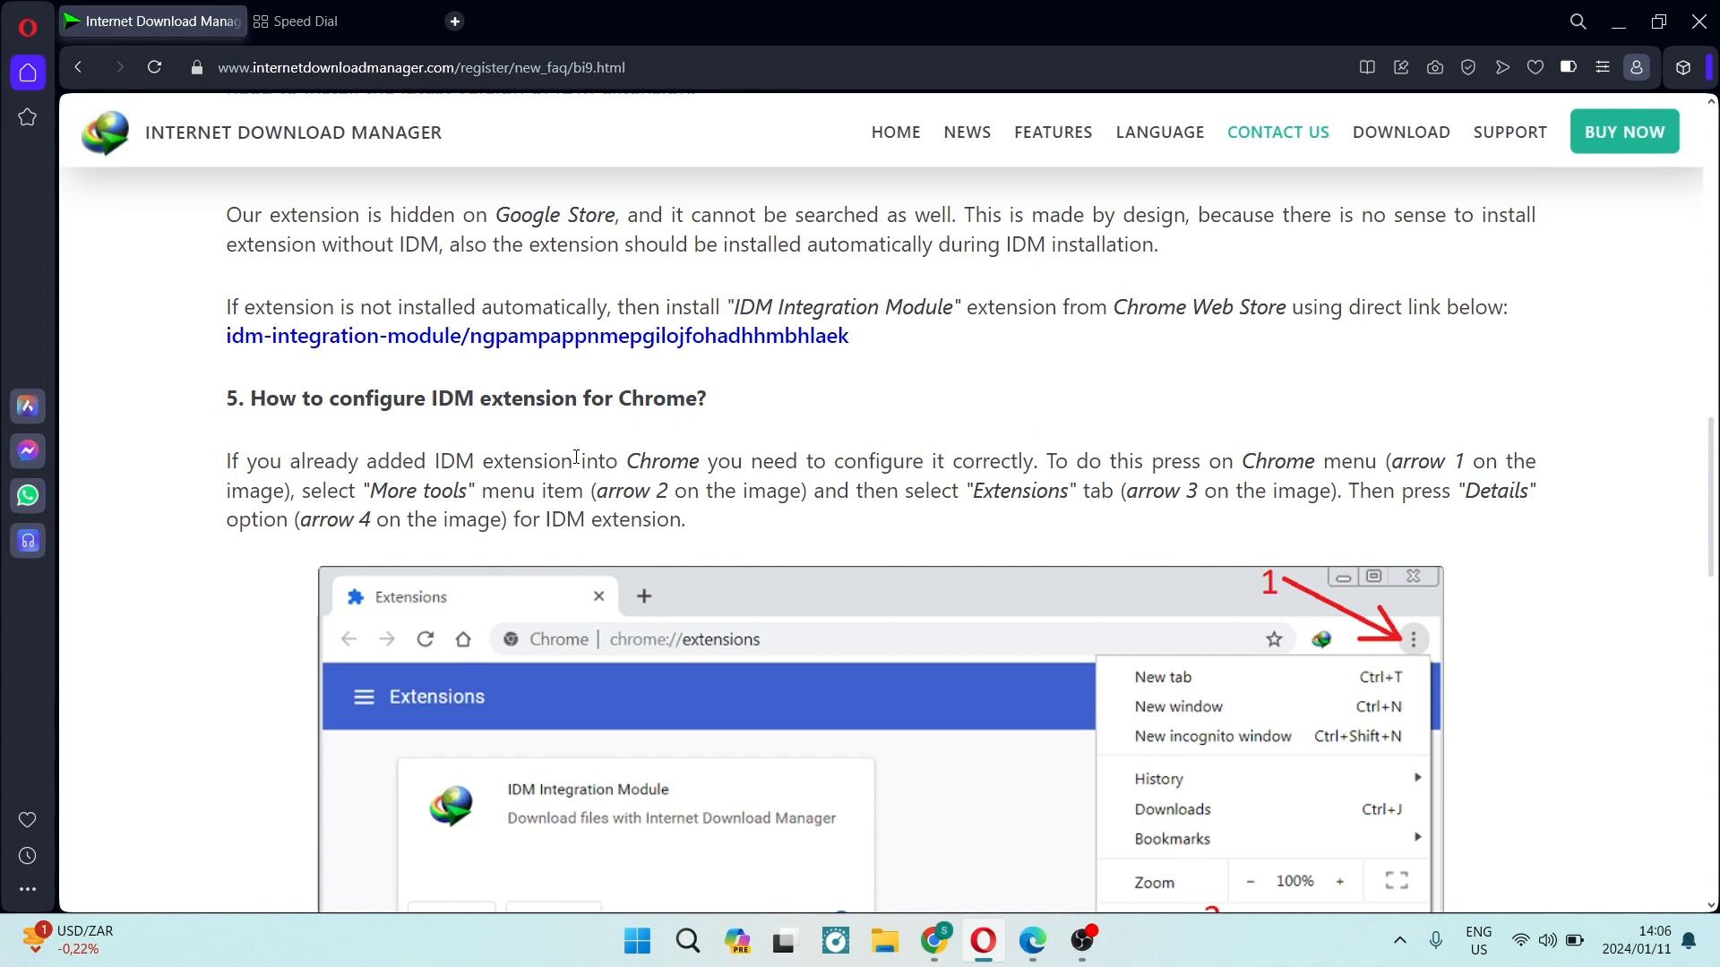
pyautogui.scroll(-3)
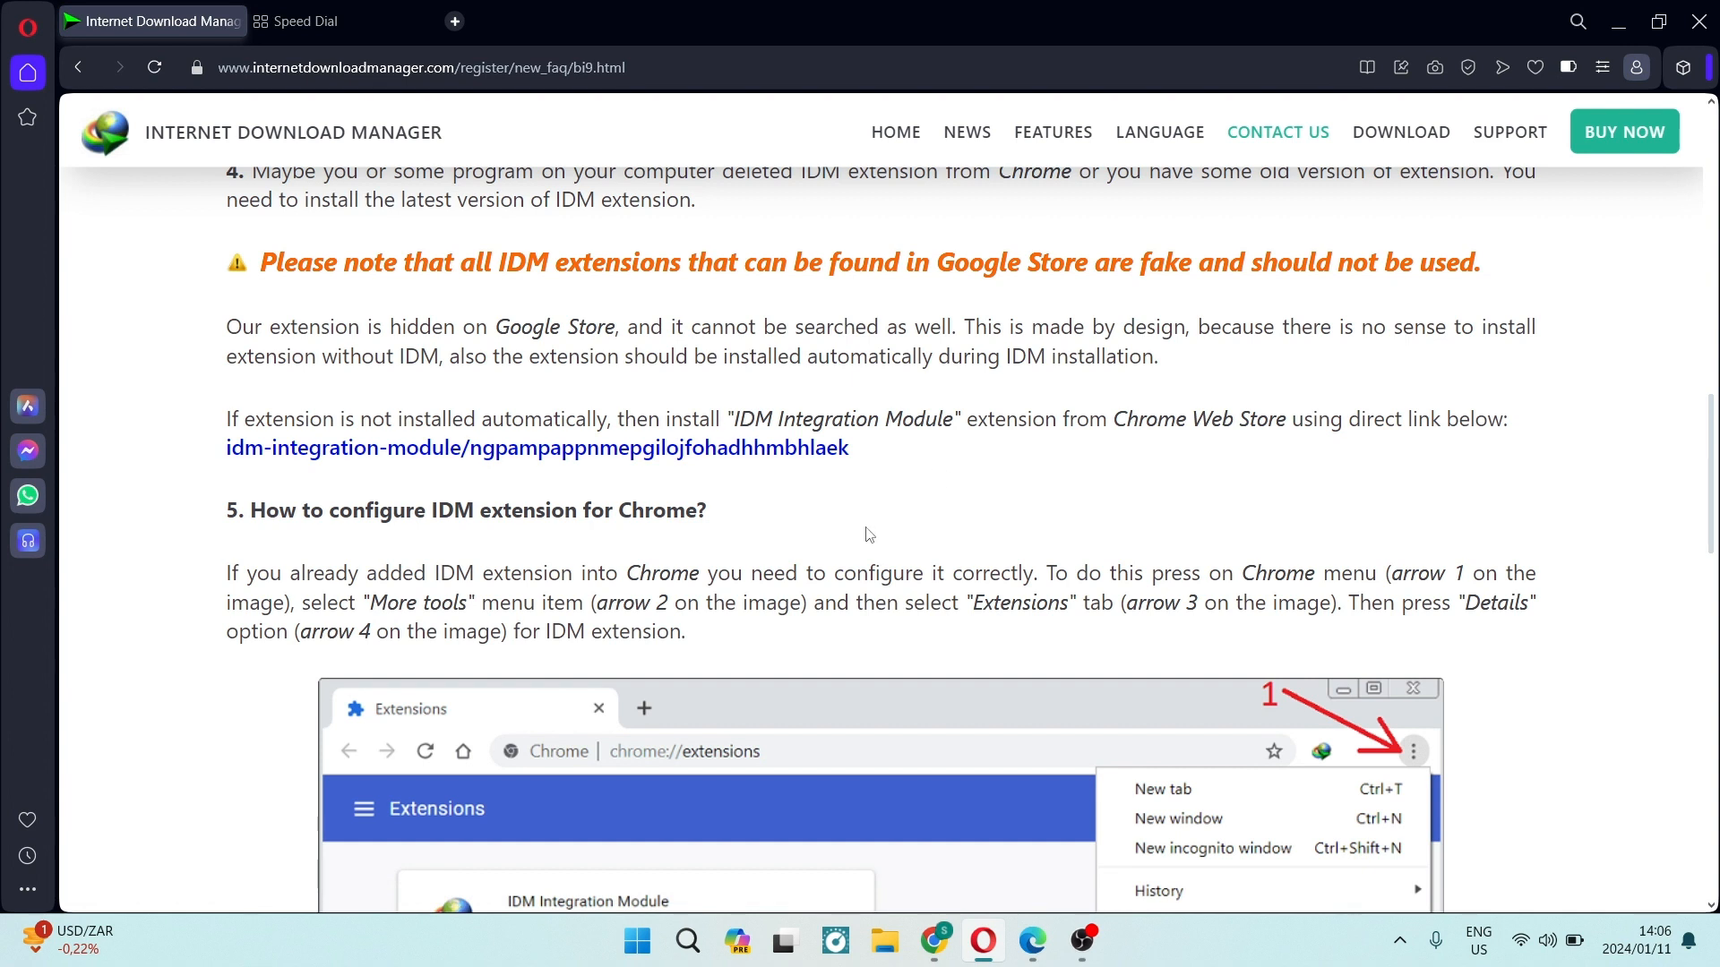
pyautogui.moveTo(437, 463)
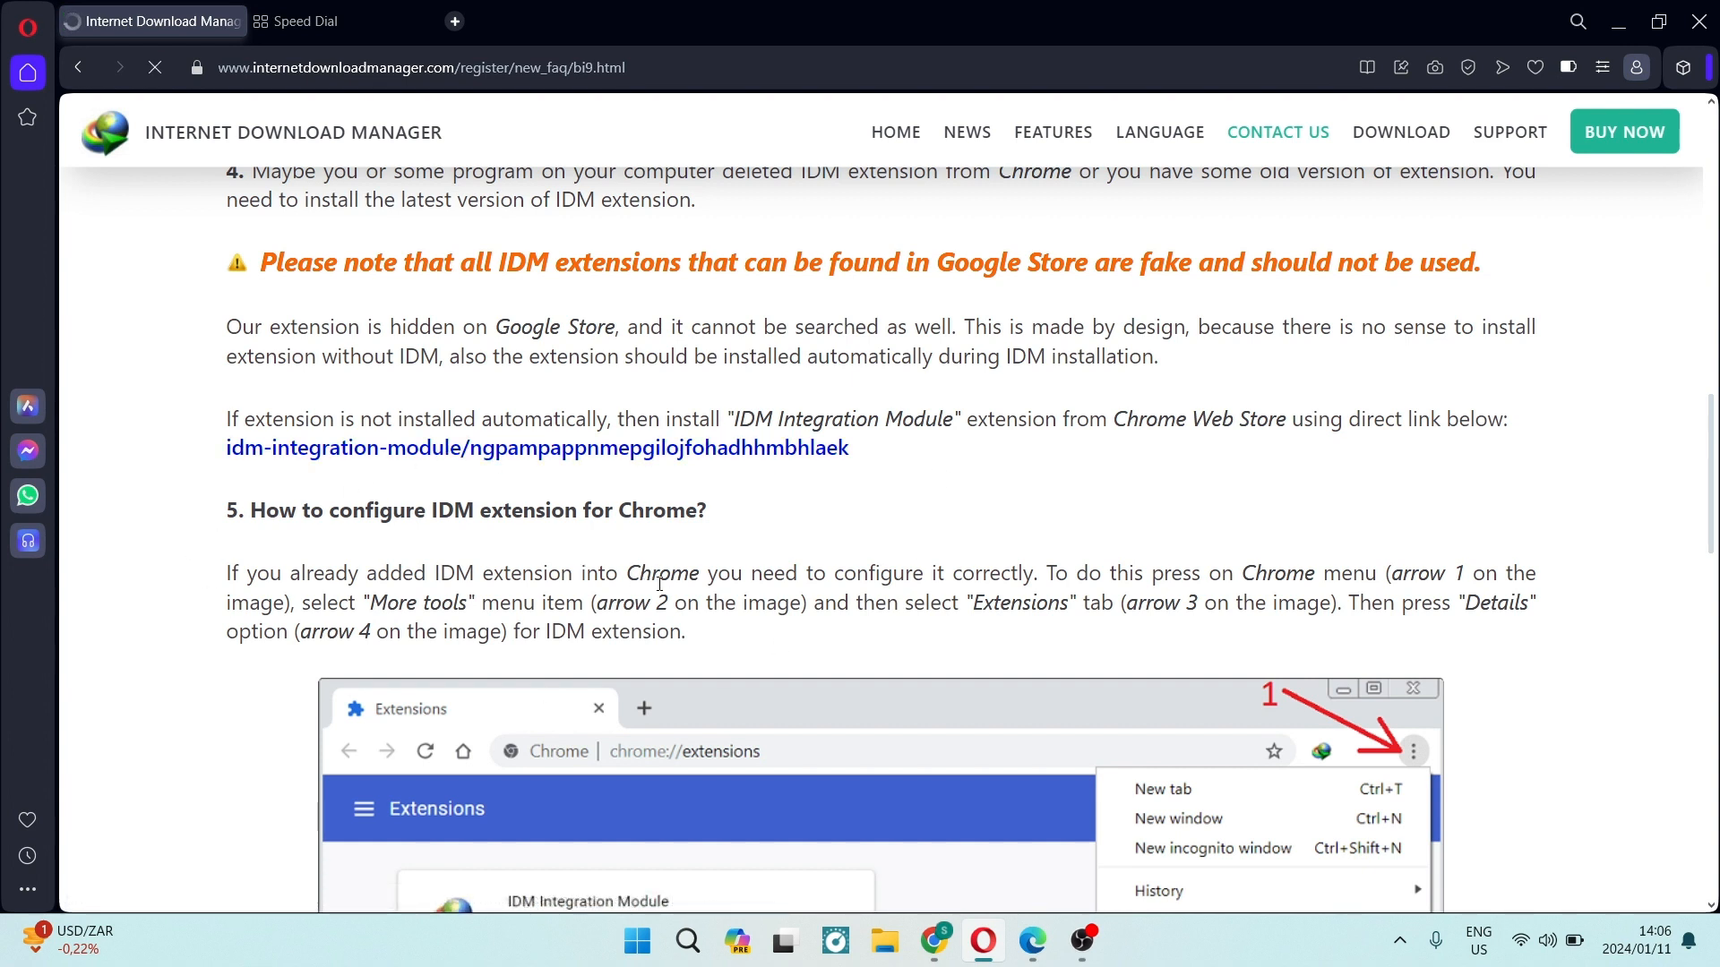
pyautogui.click(536, 447)
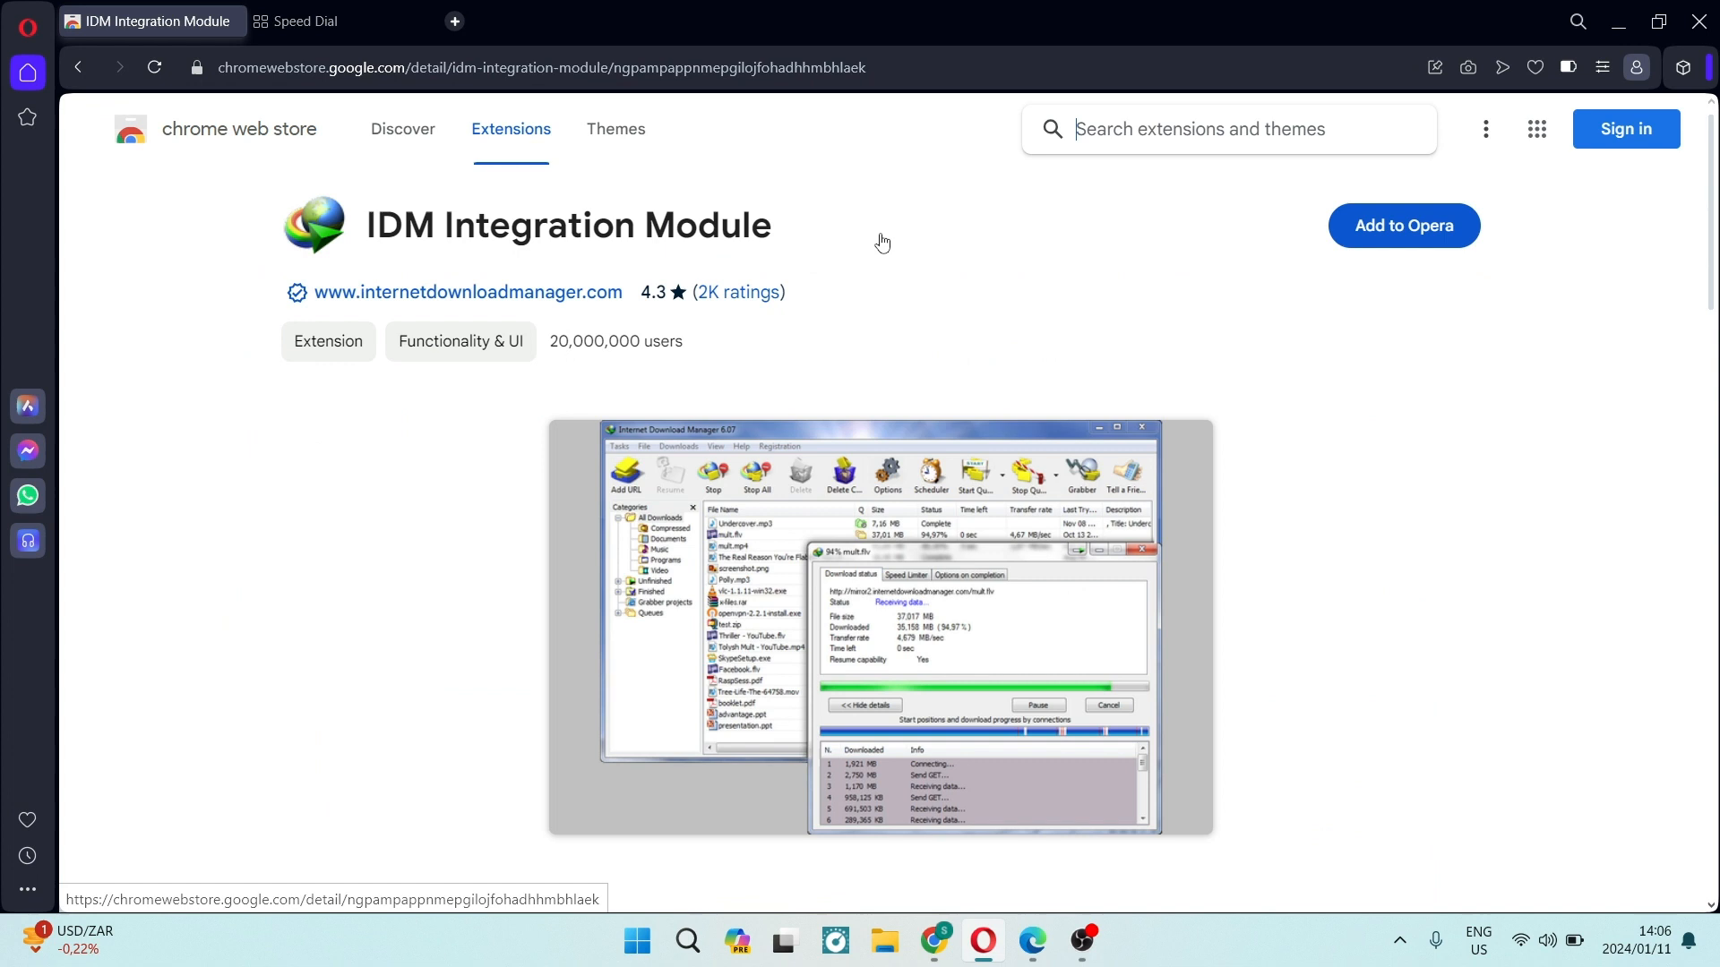
pyautogui.moveTo(912, 335)
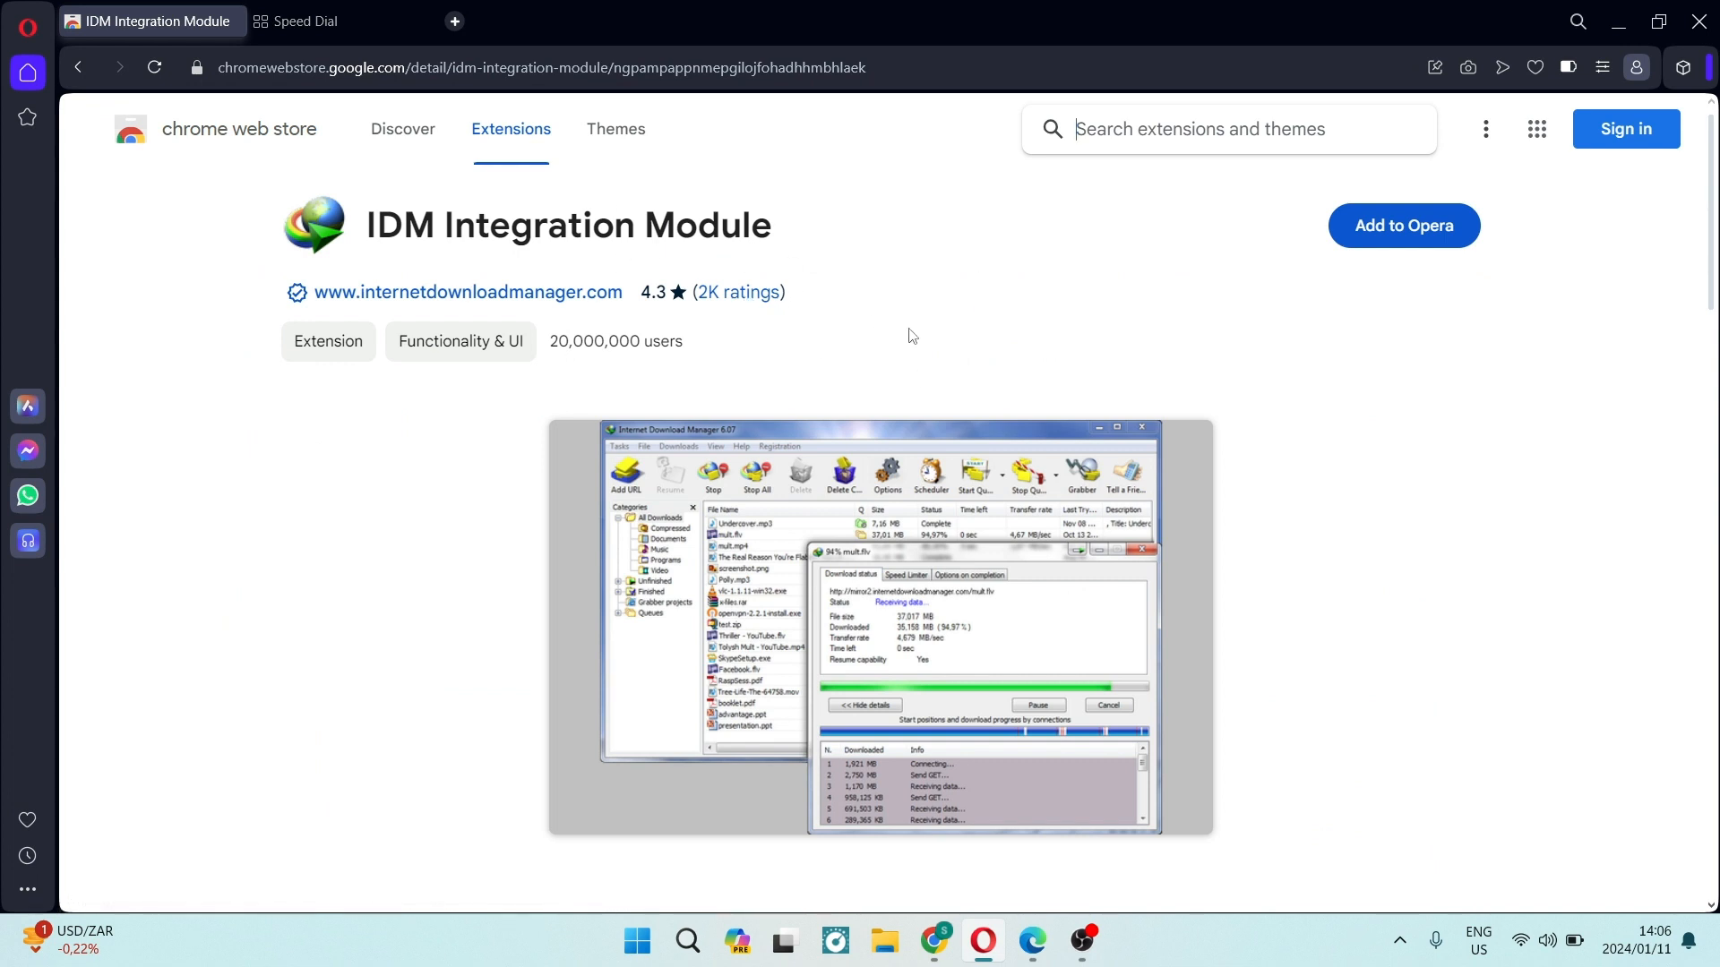
pyautogui.moveTo(1225, 338)
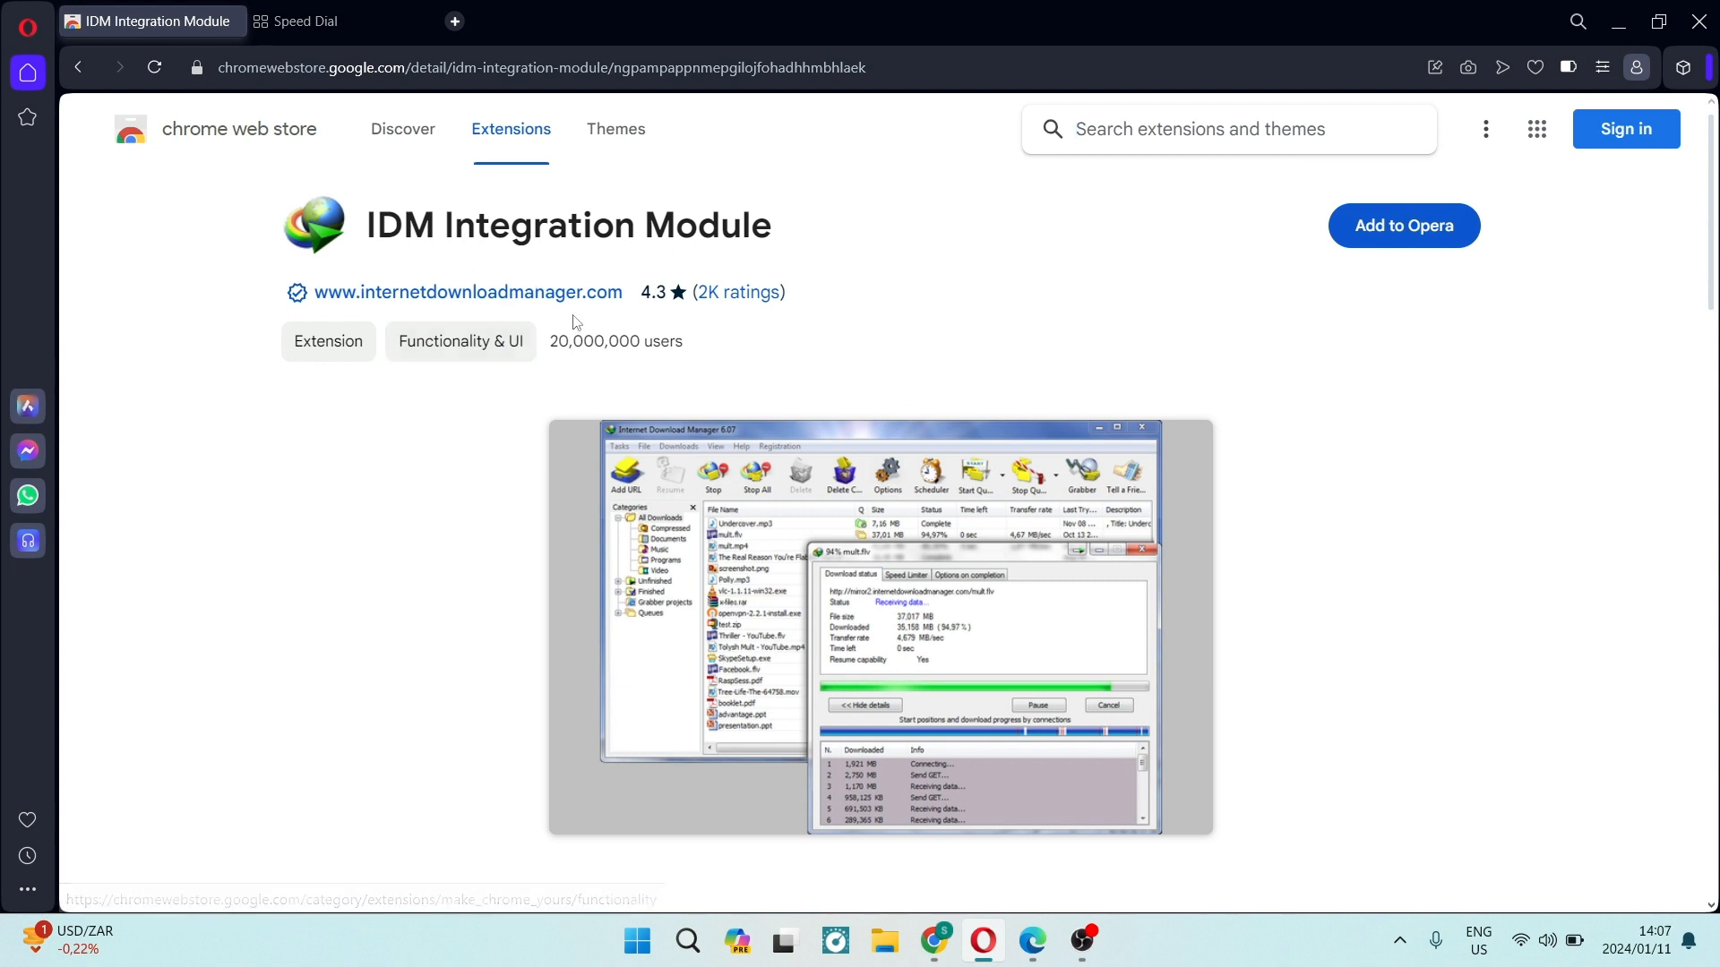
pyautogui.moveTo(1132, 364)
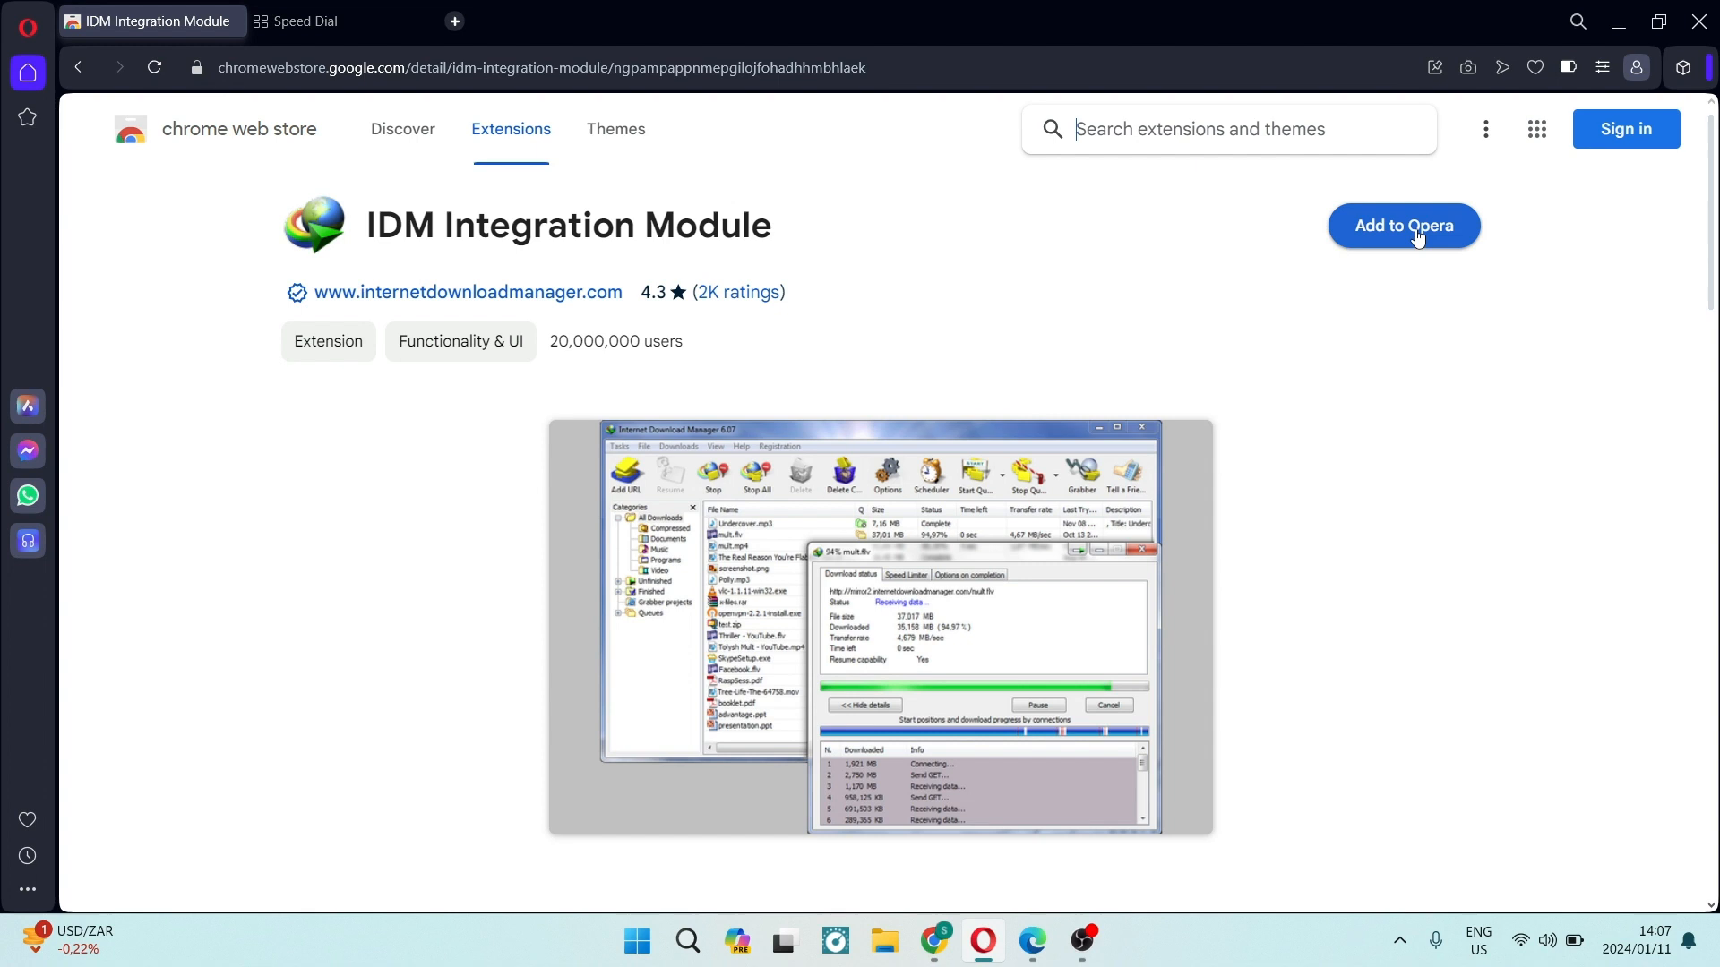
pyautogui.moveTo(903, 267)
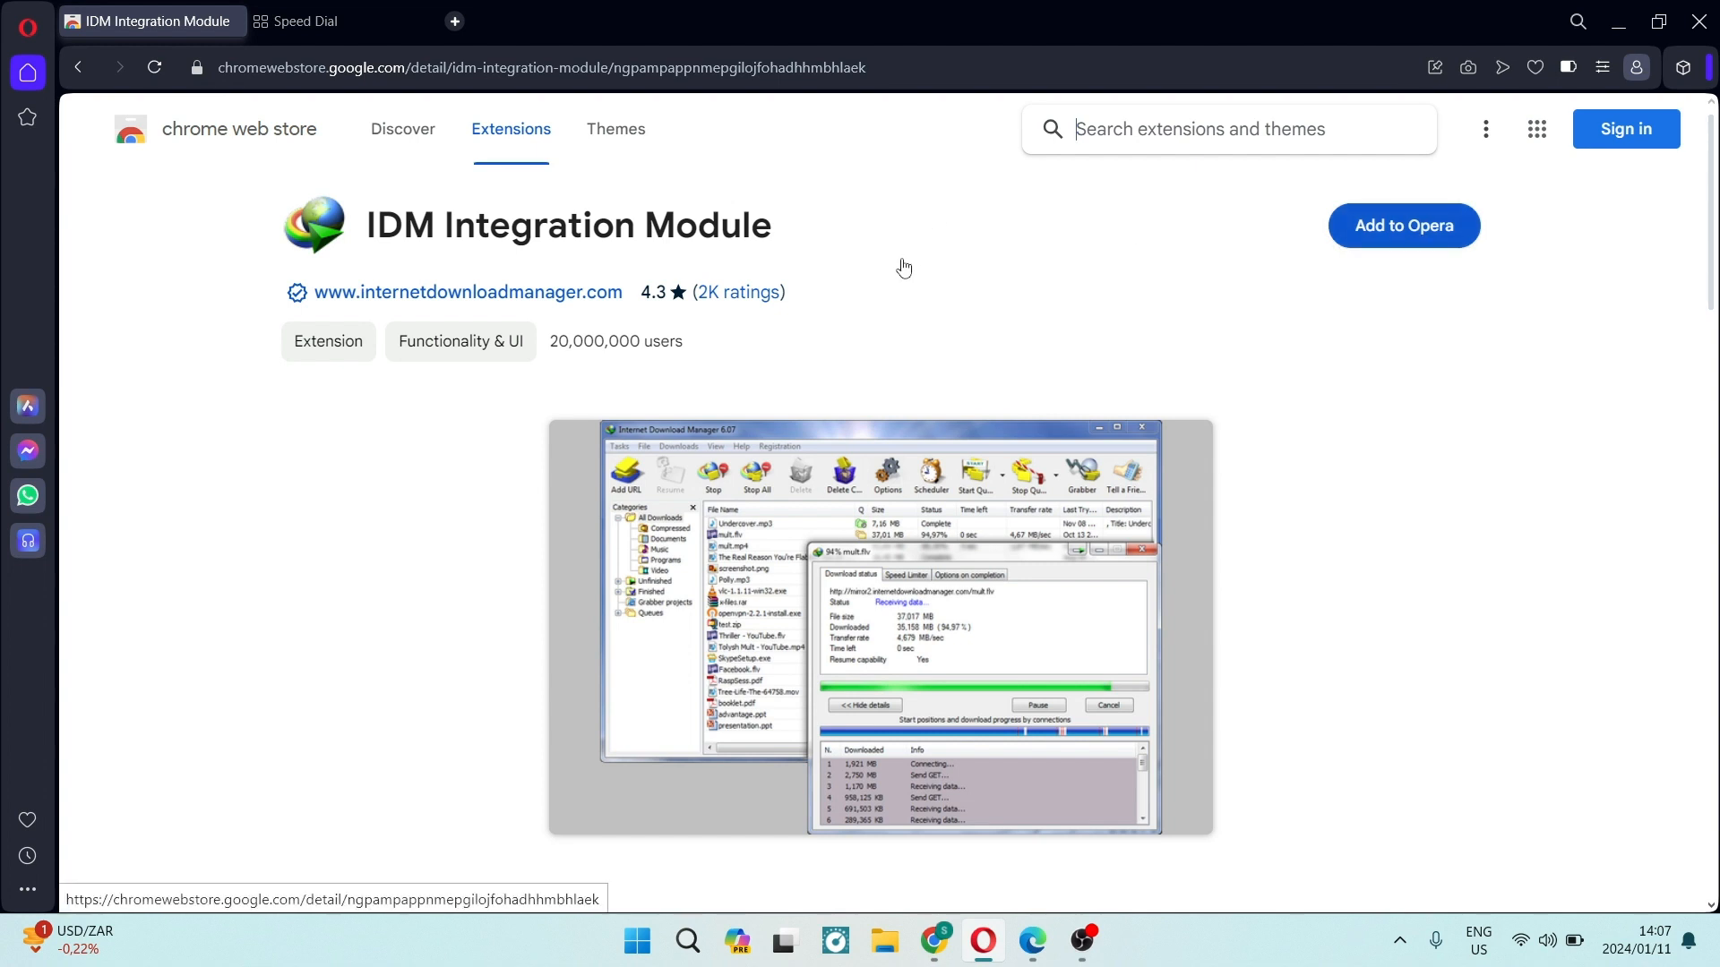
pyautogui.moveTo(920, 287)
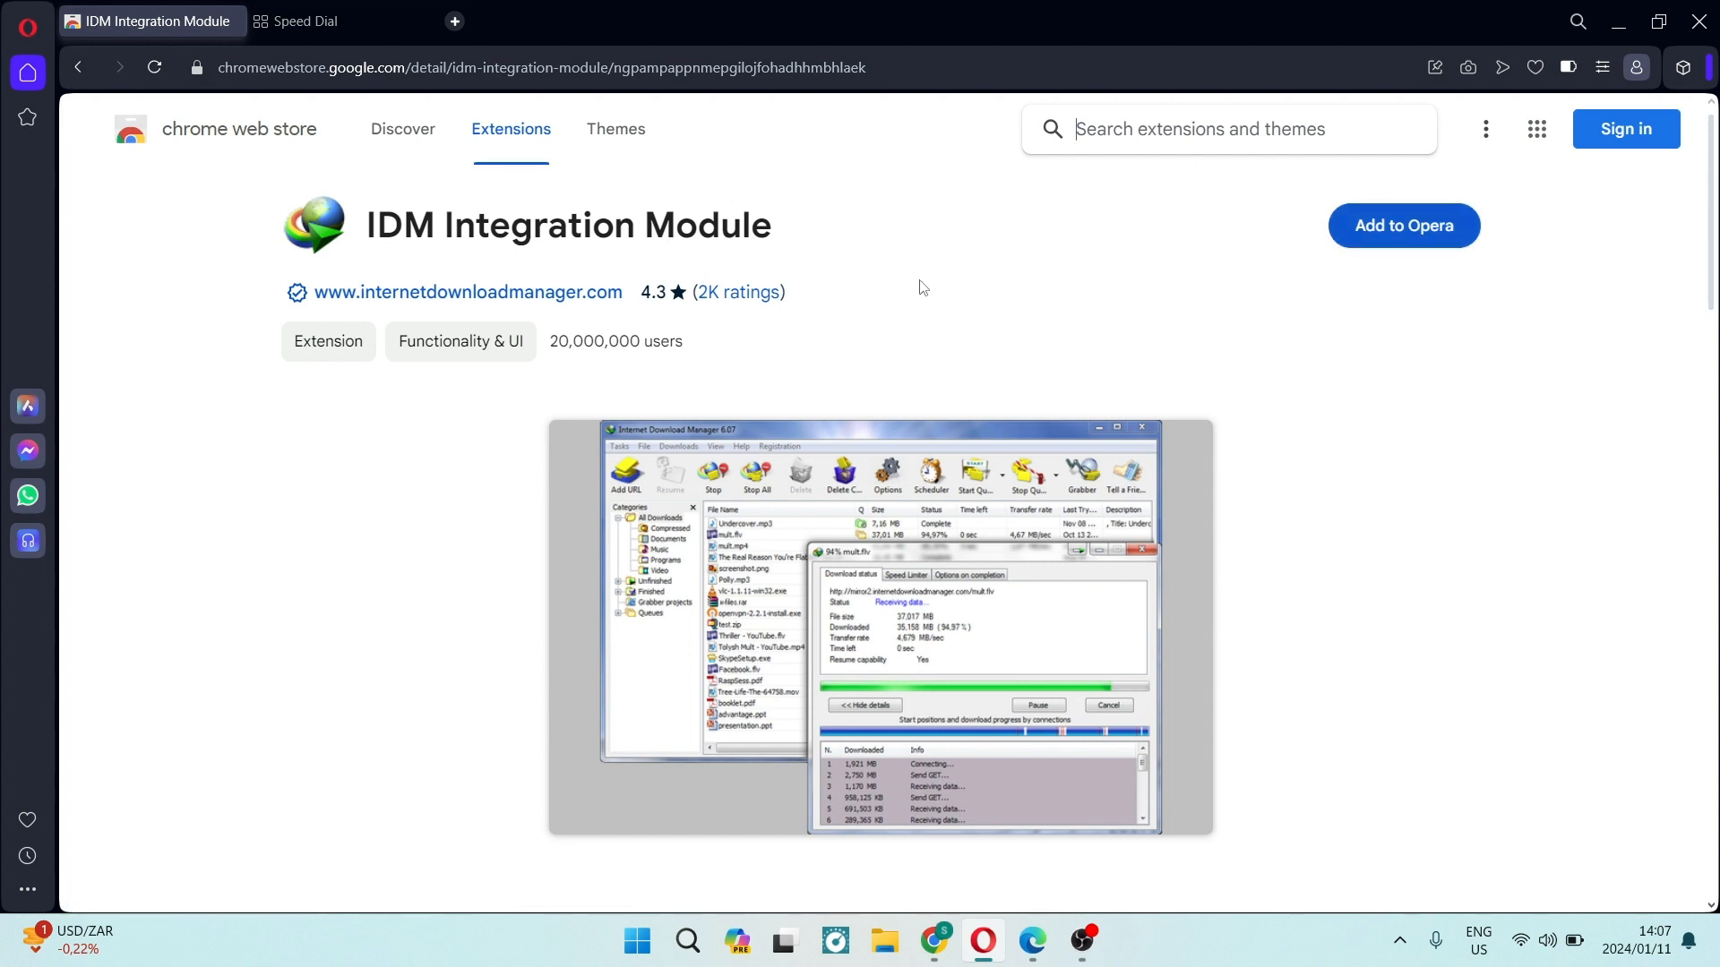